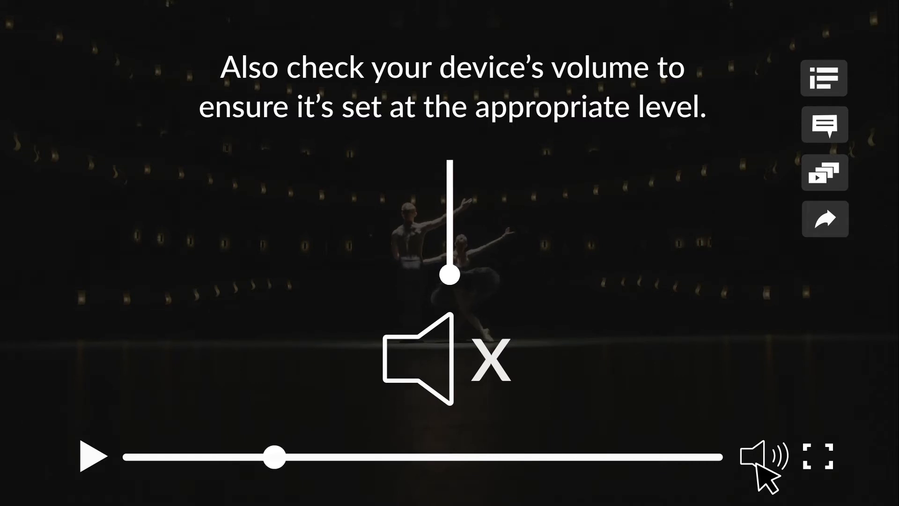
Step: Unmute the performance video using the speaker icon in the player
click(824, 77)
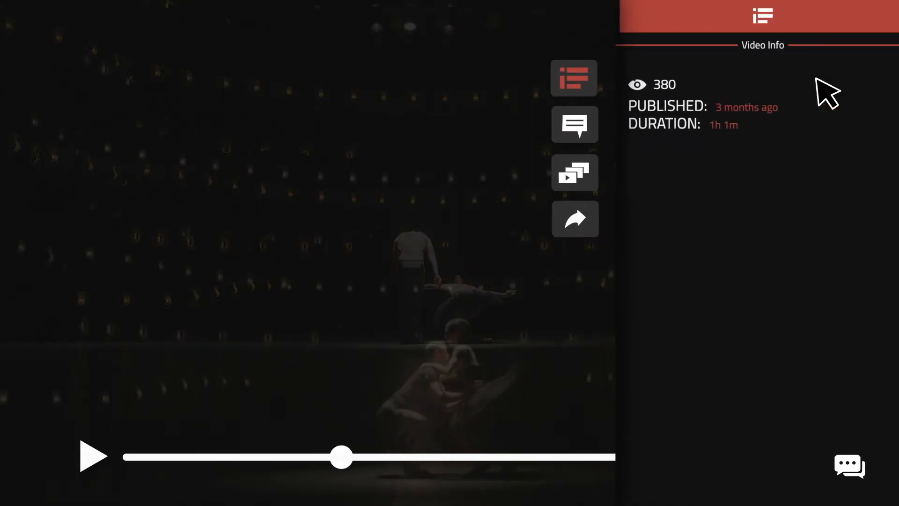
Step: Switch to live chat and send the message 'I love this show!'
click(574, 125)
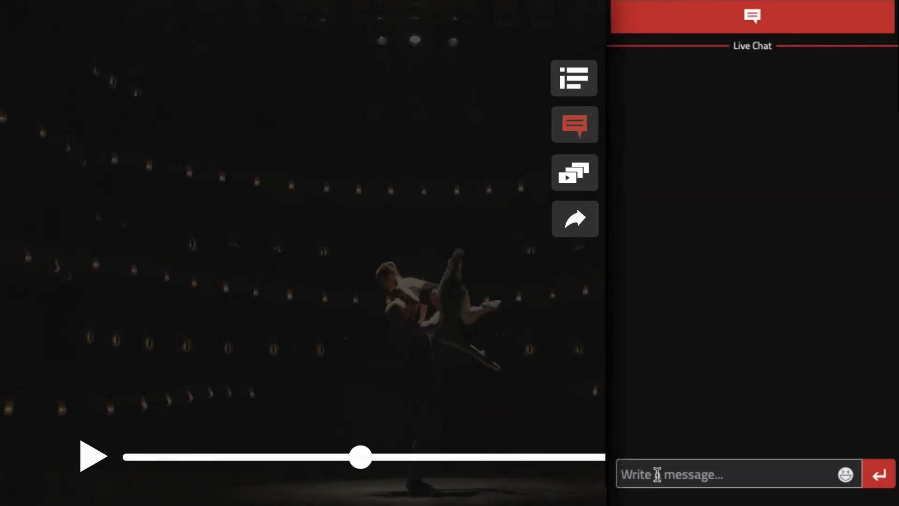
text(I love this show!)
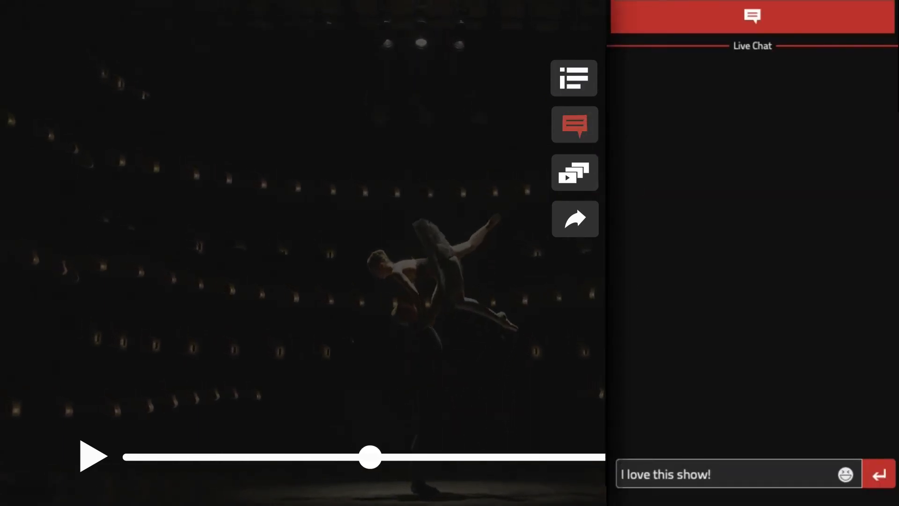
click(880, 474)
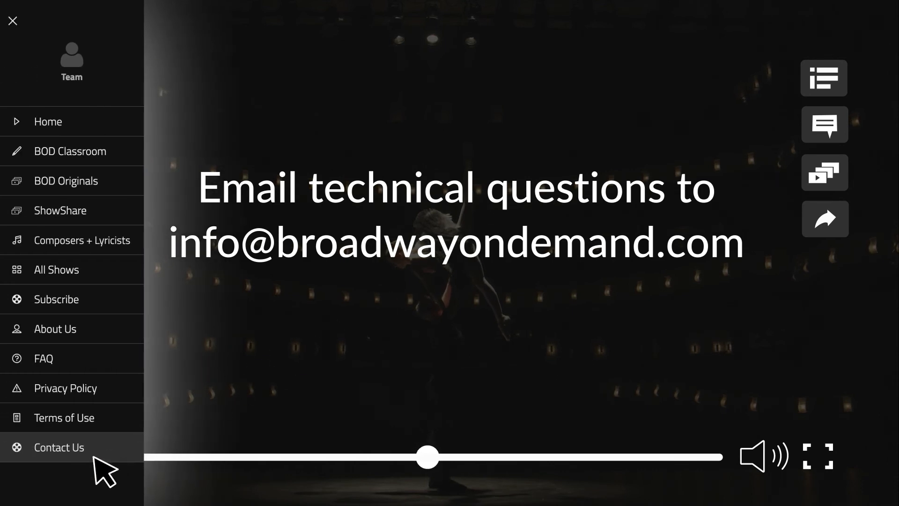
Step: Select Contact Us from the site navigation menu
click(825, 219)
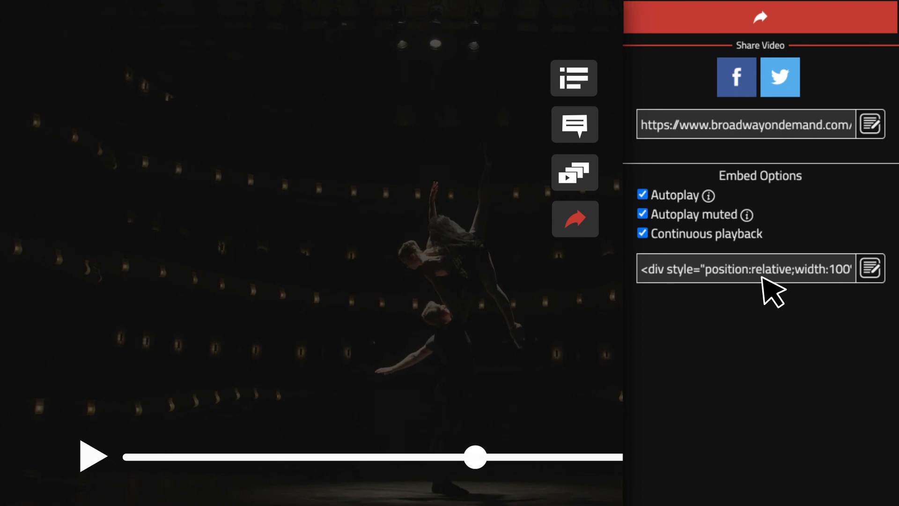